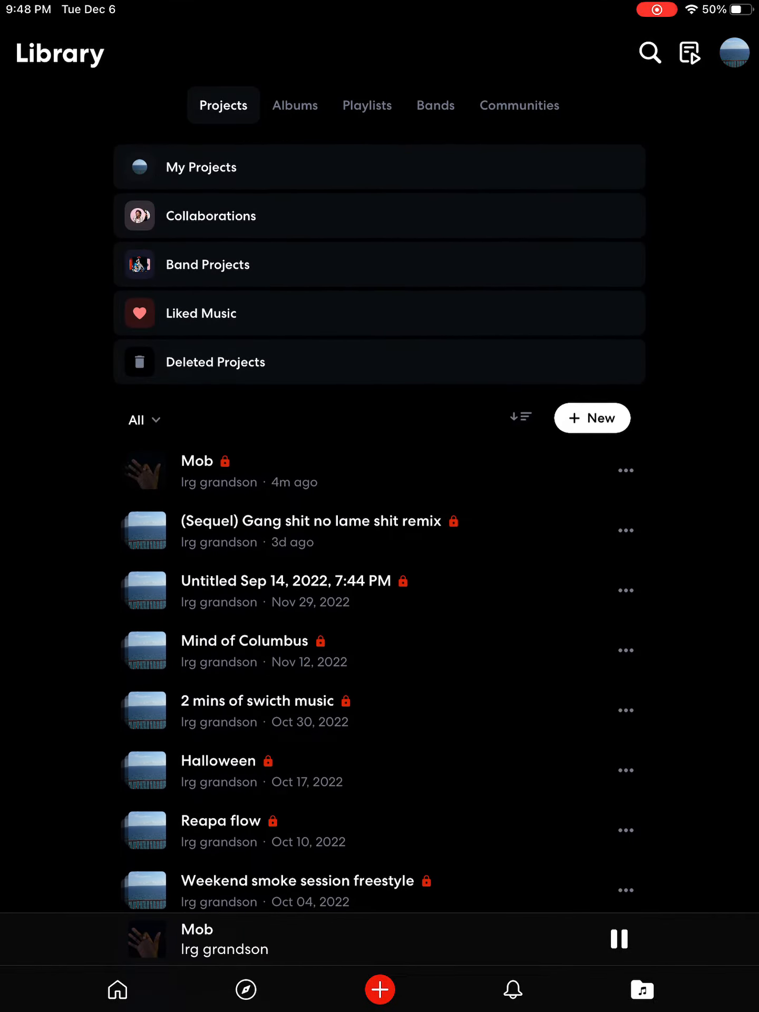
Step: Open the second project's details, return, then scroll down through the Trending feed posts
{"action": "left_click", "coordinate": [314, 520]}
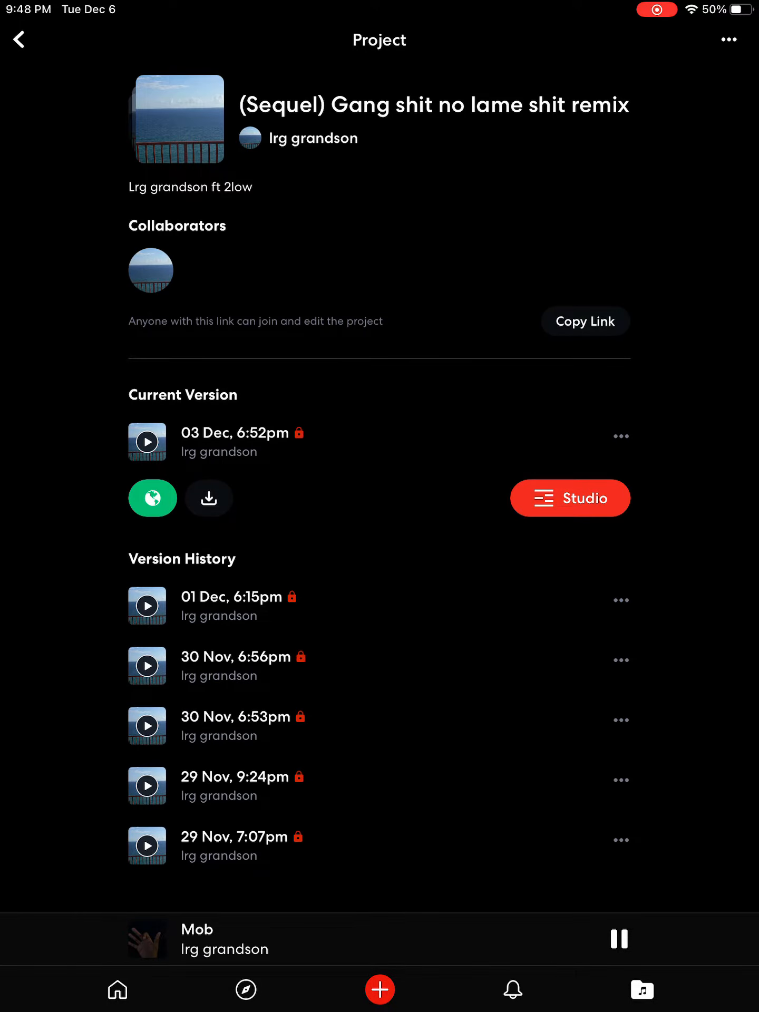
{"action": "left_click", "coordinate": [19, 40]}
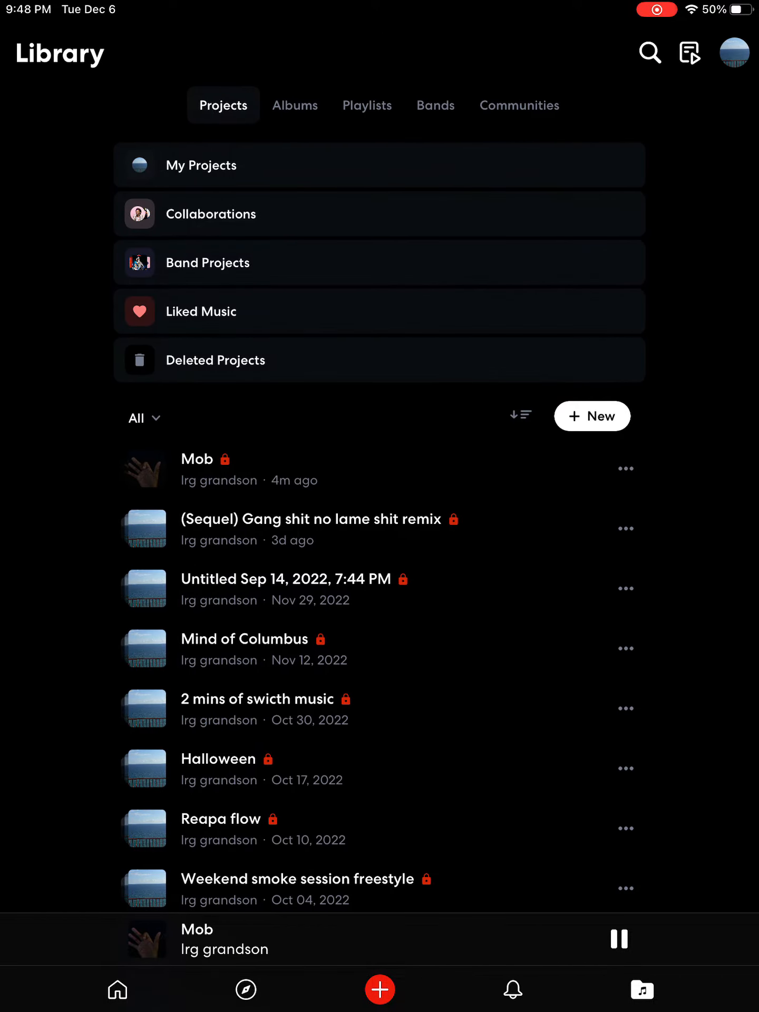
{"action": "scroll", "scroll_direction": "down", "scroll_amount": 3}
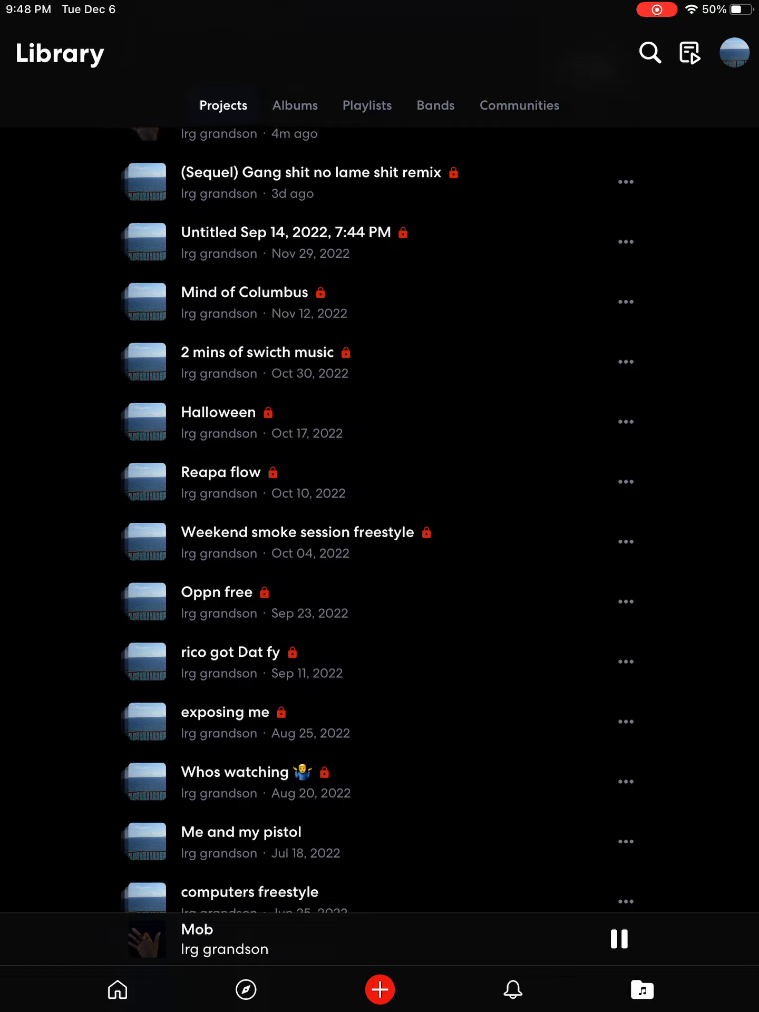
{"action": "scroll", "scroll_direction": "down", "scroll_amount": 3}
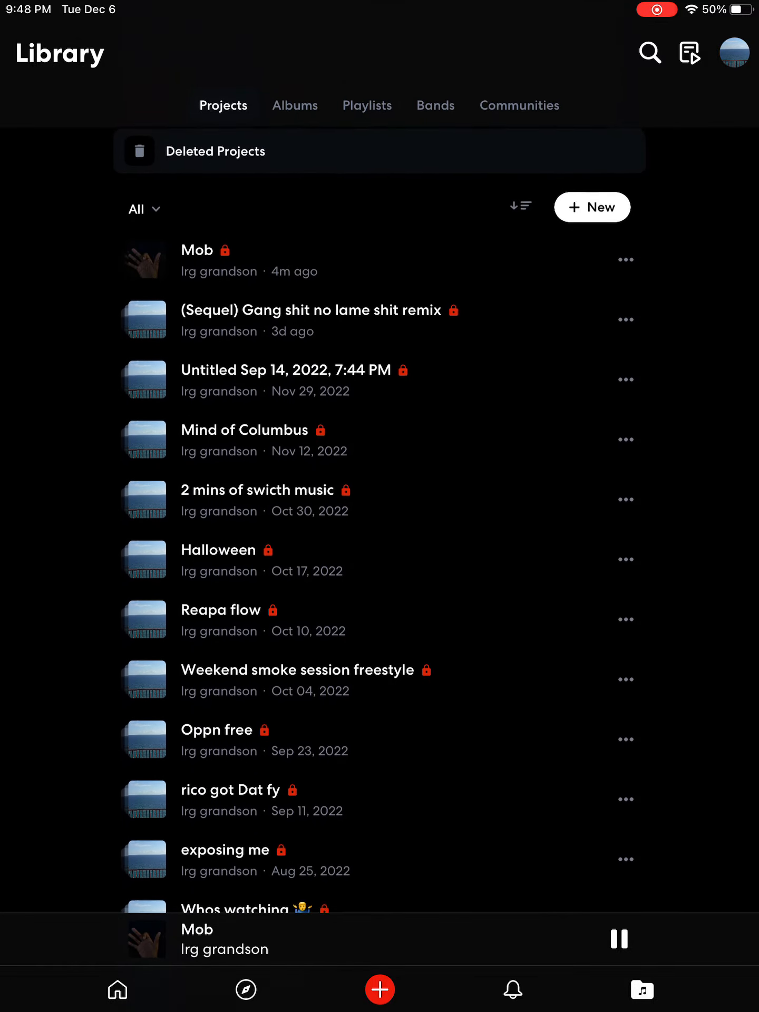
{"action": "scroll", "scroll_direction": "down", "scroll_amount": 3}
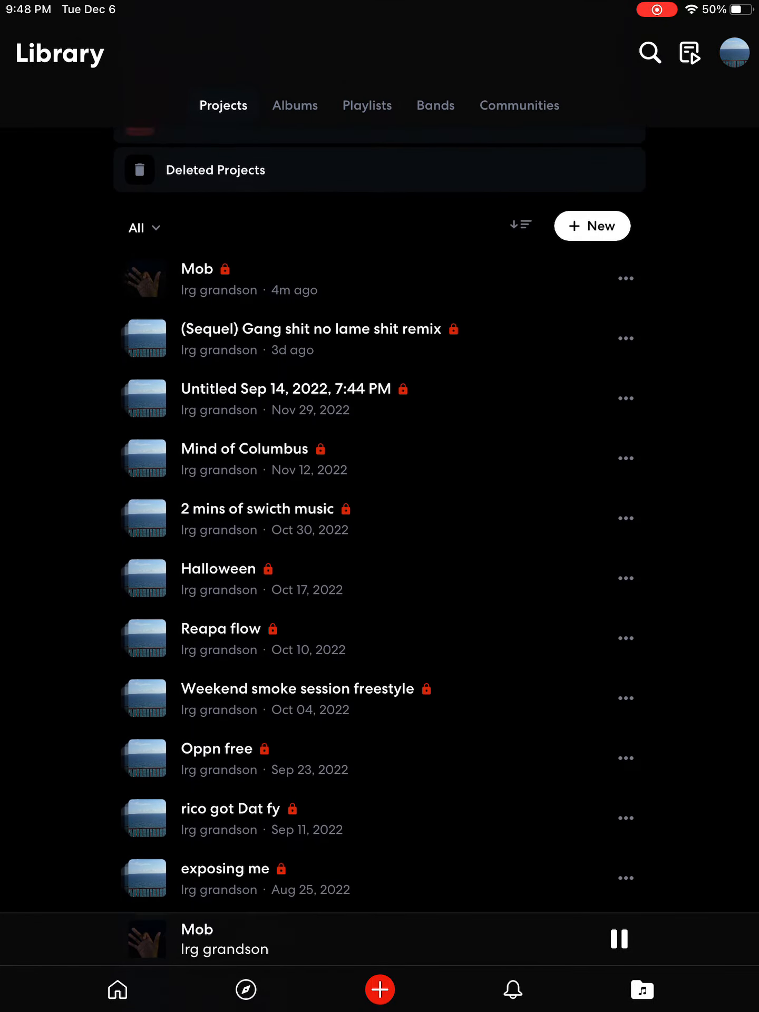
{"action": "scroll", "scroll_direction": "down", "scroll_amount": 3}
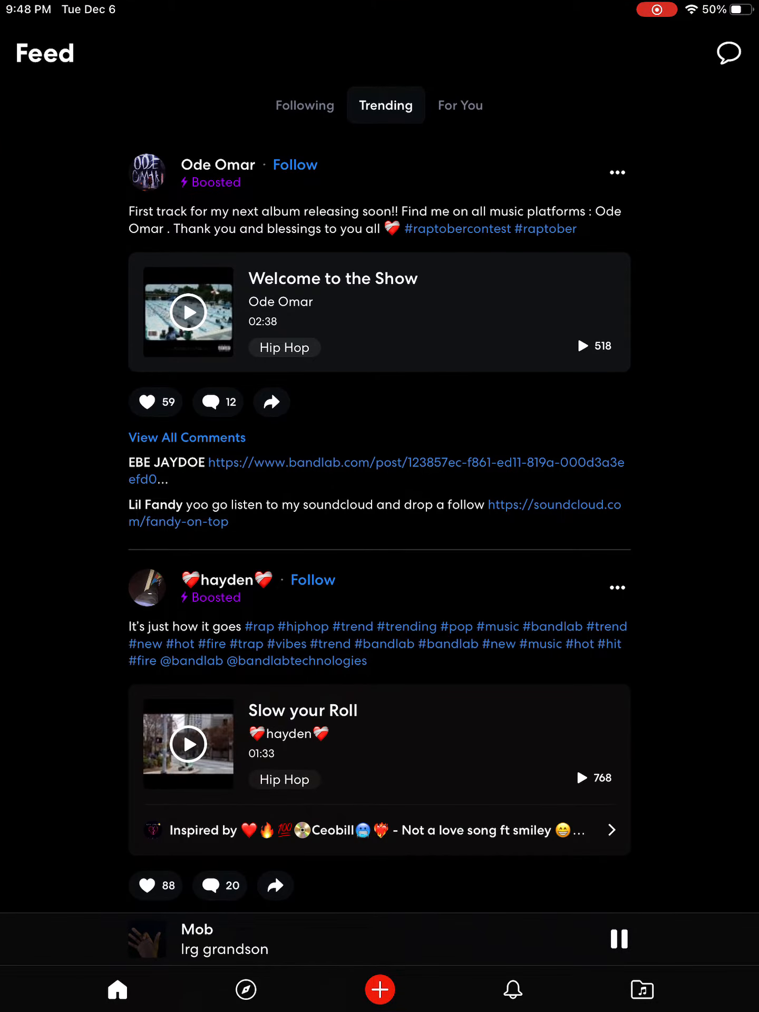
{"action": "scroll", "scroll_direction": "down", "scroll_amount": 3}
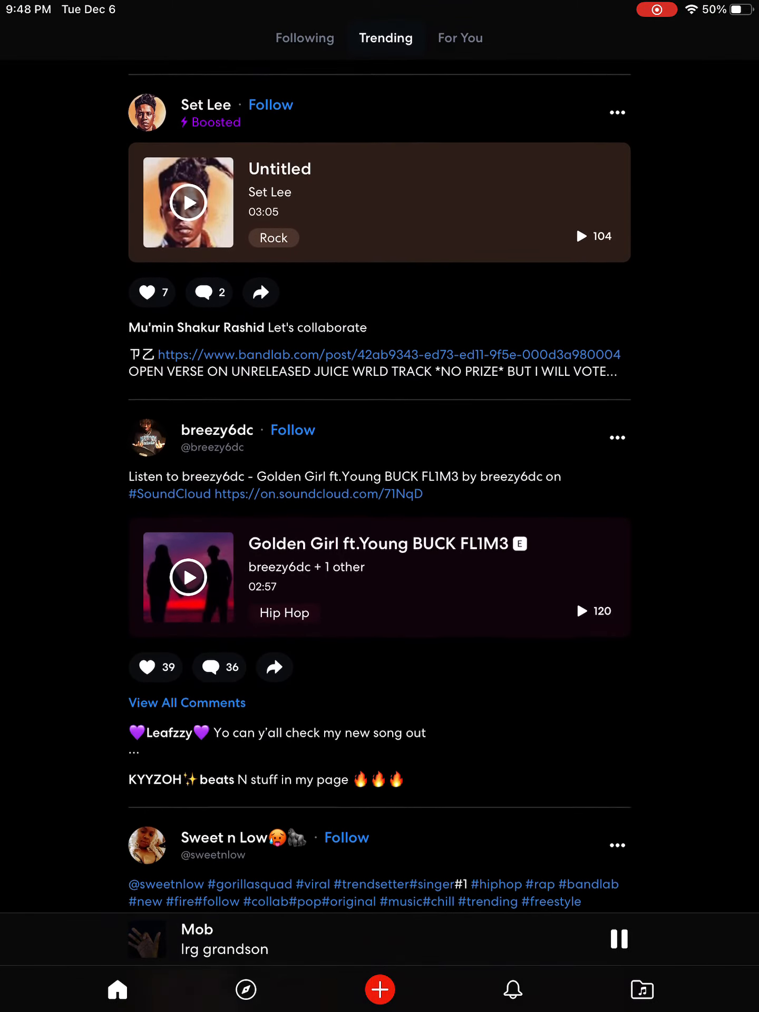
Step: From Explore, search BandLab for 'sound cloud rappers' to list matching user accounts
{"action": "left_click", "coordinate": [245, 989]}
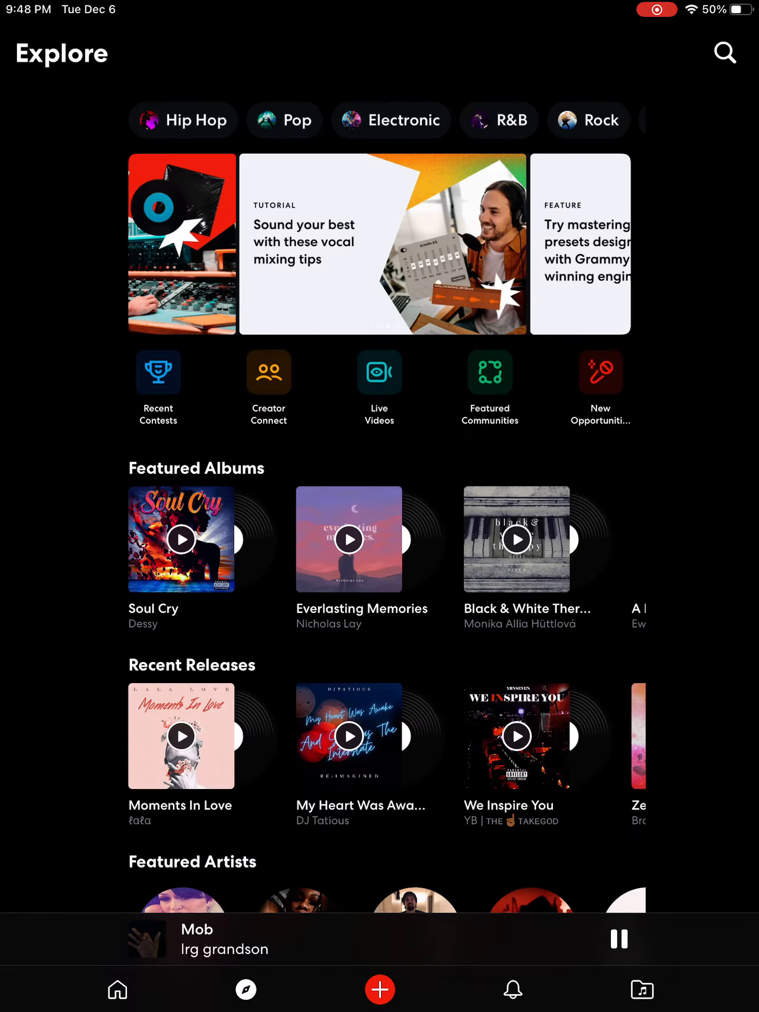
{"action": "left_click", "coordinate": [724, 53]}
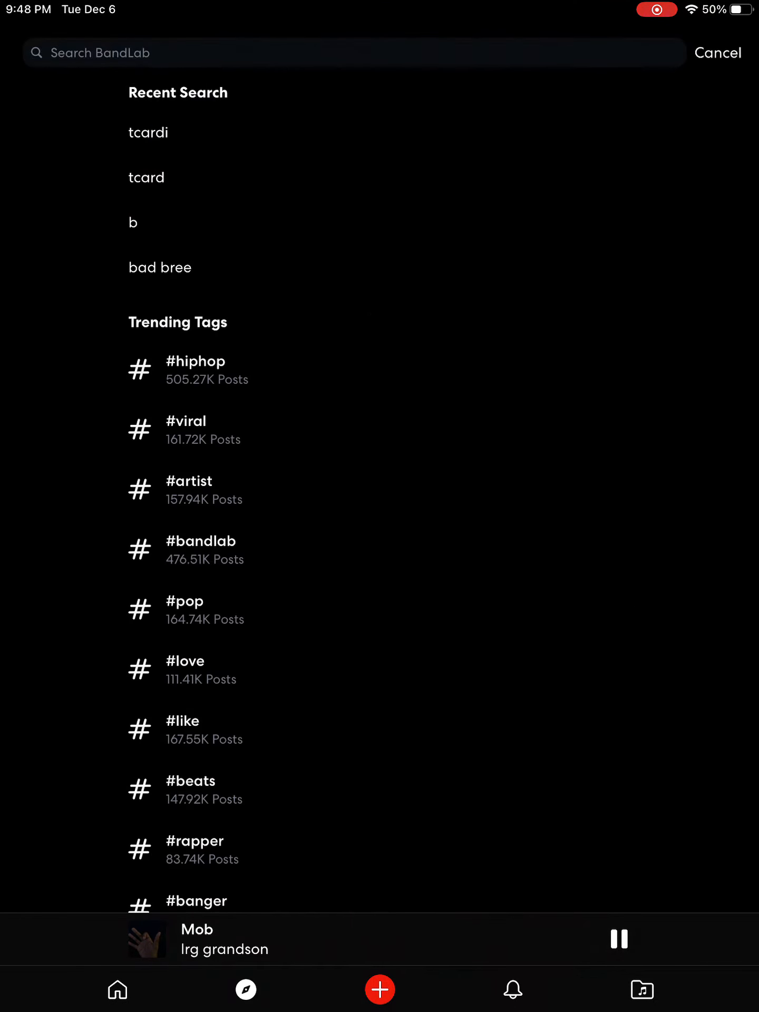
{"action": "type", "text": "sound"}
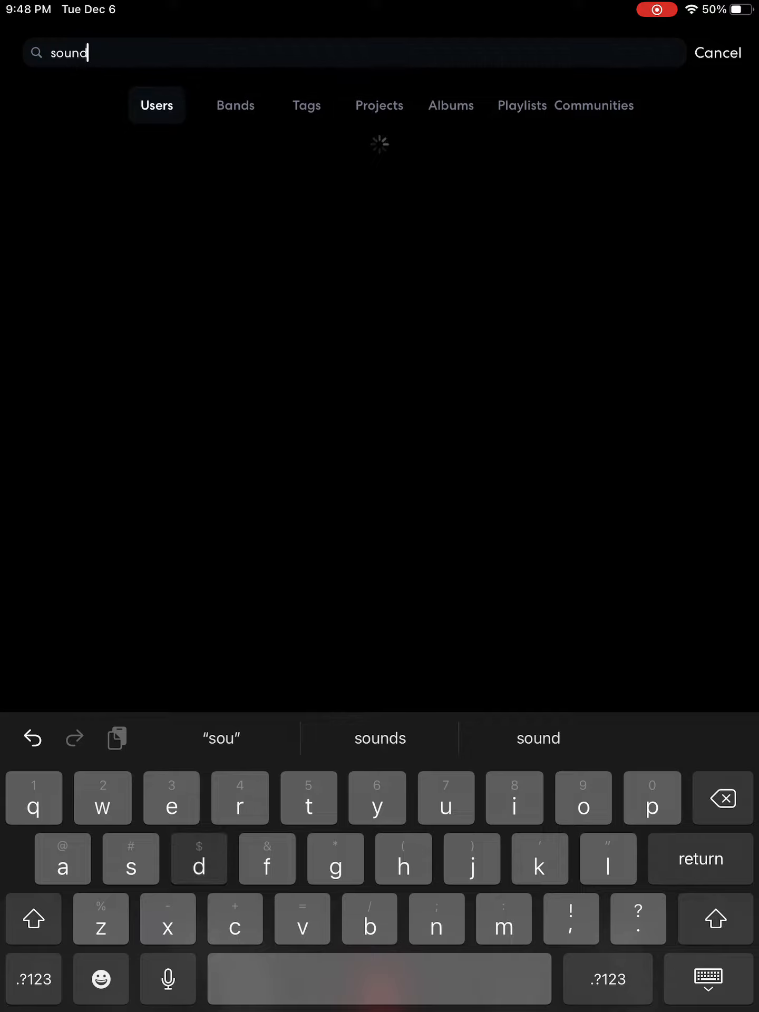
{"action": "type", "text": "cloud rappers =/"}
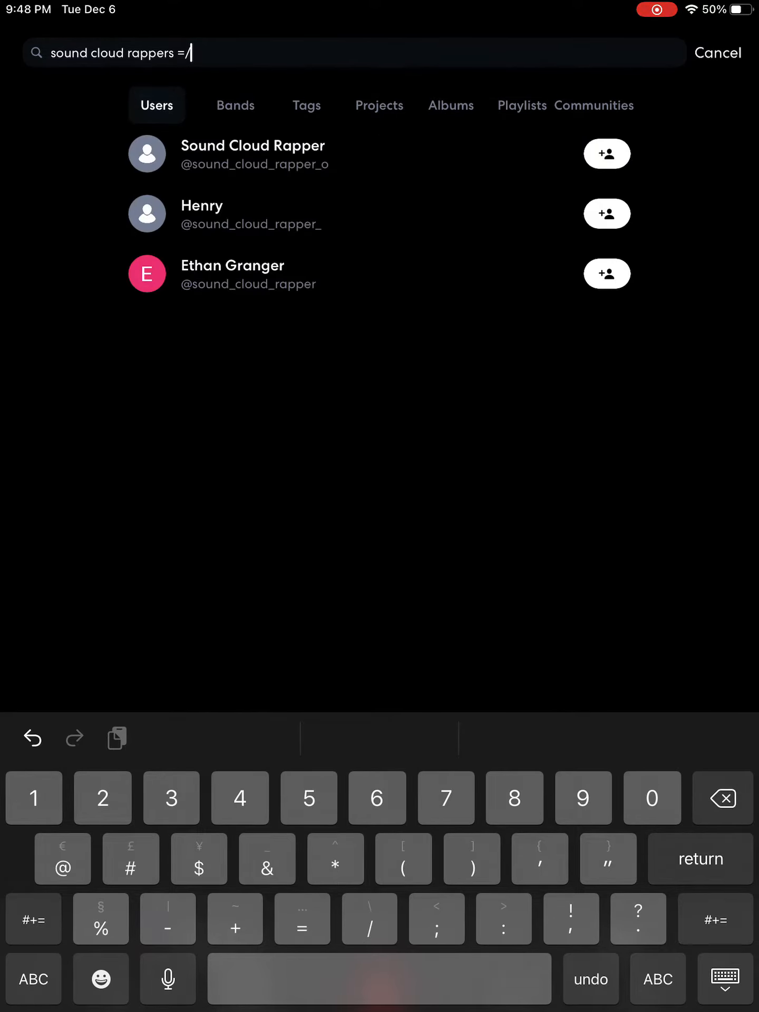
Step: Edit the search text, then clear the query to show recent searches and trending tags
{"action": "left_click", "coordinate": [252, 153]}
{"action": "type", "text": "rap"}
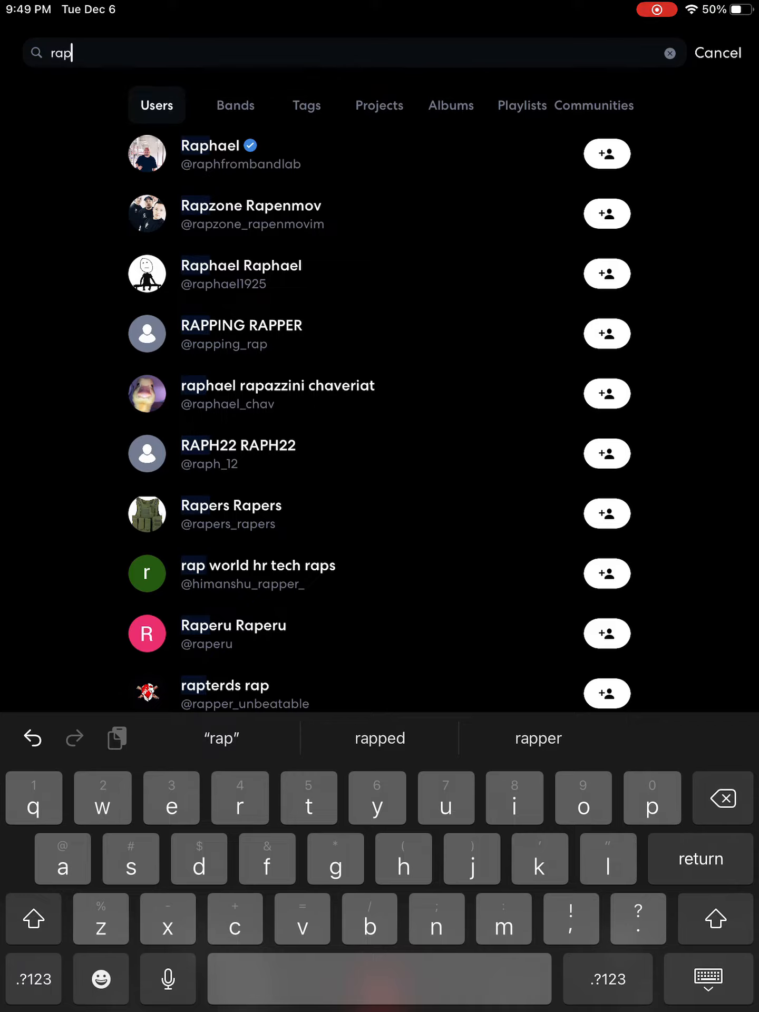
{"action": "left_click", "coordinate": [669, 53]}
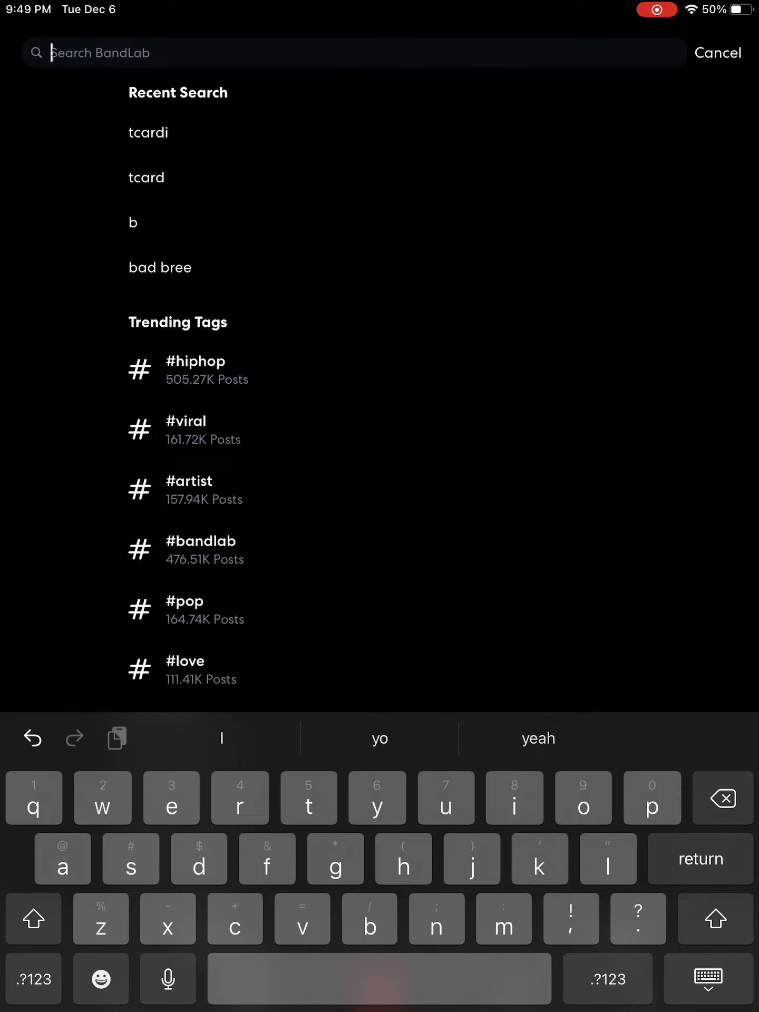
Step: Search for 'still tippin' and show its Projects results, such as PRIME_J's track
{"action": "type", "text": "still tippin"}
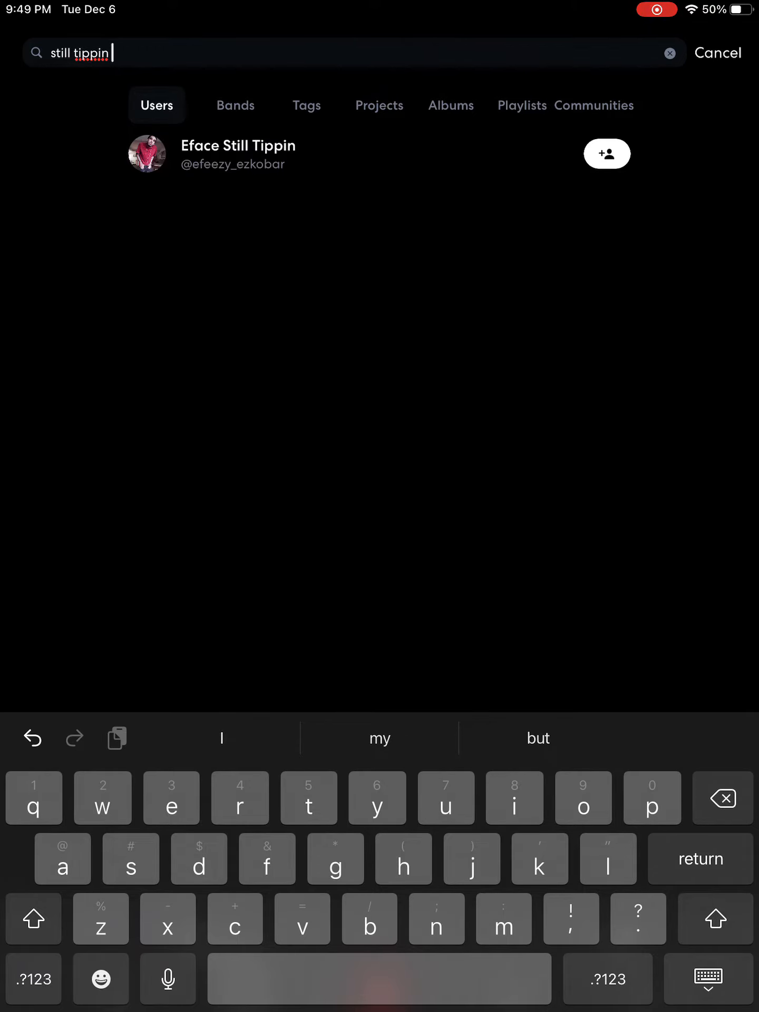
{"action": "left_click", "coordinate": [379, 104]}
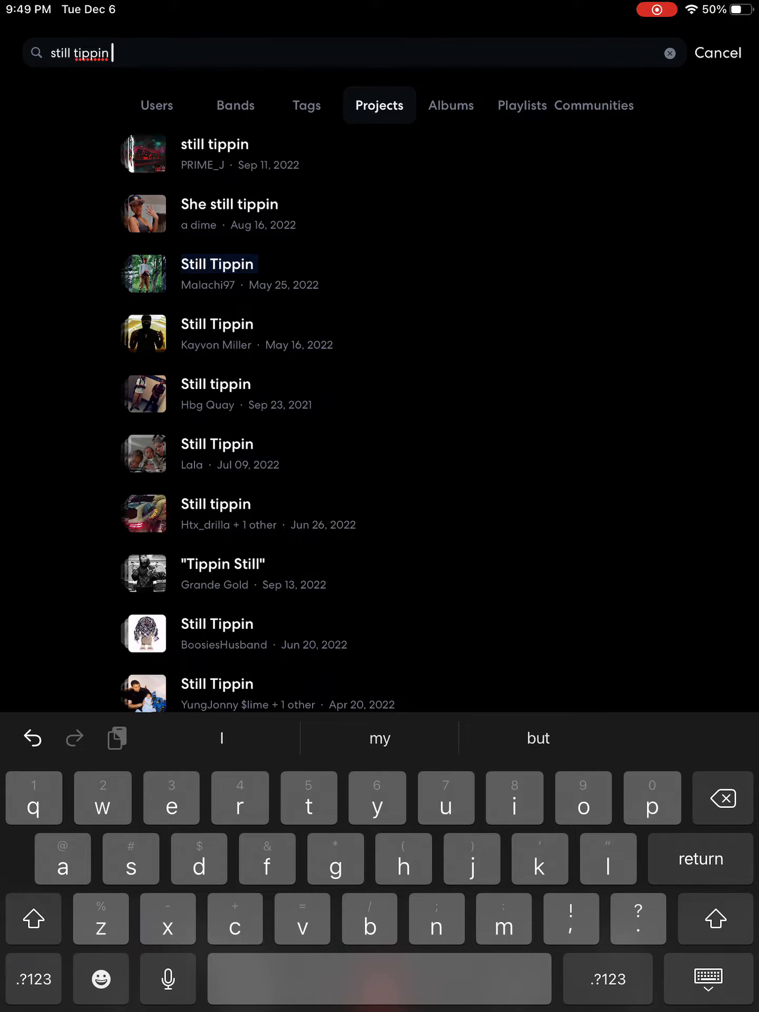
Step: Hide the keyboard and scroll far down the 'still tippin' project results
{"action": "left_click", "coordinate": [217, 323]}
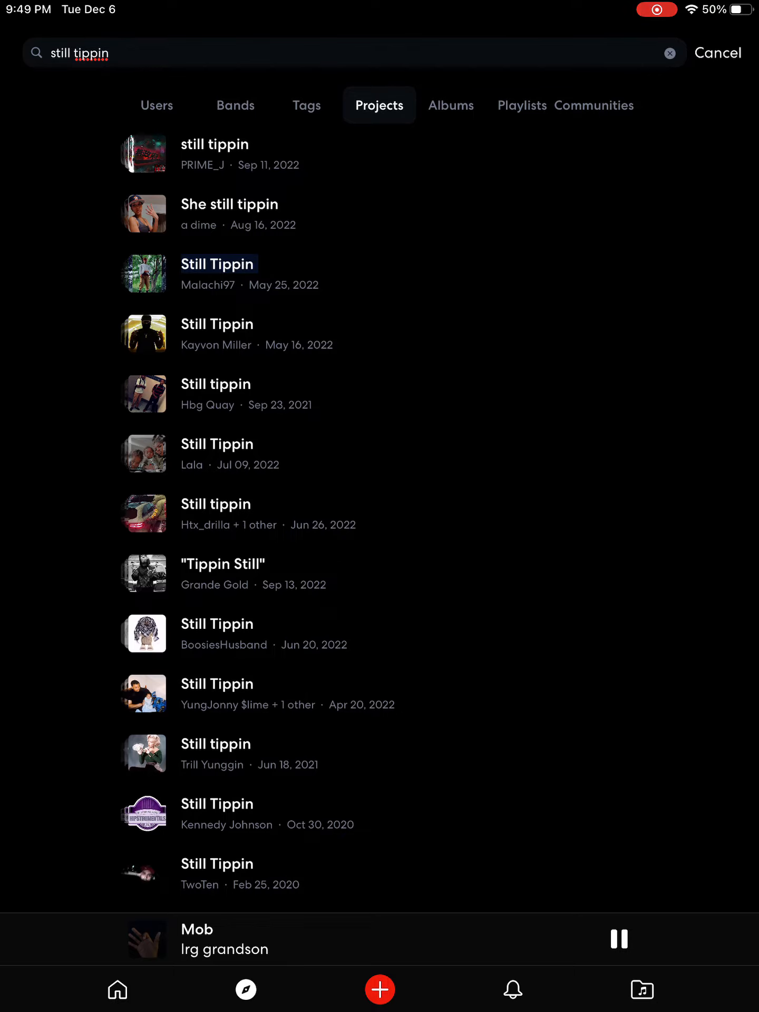
{"action": "left_click", "coordinate": [229, 213]}
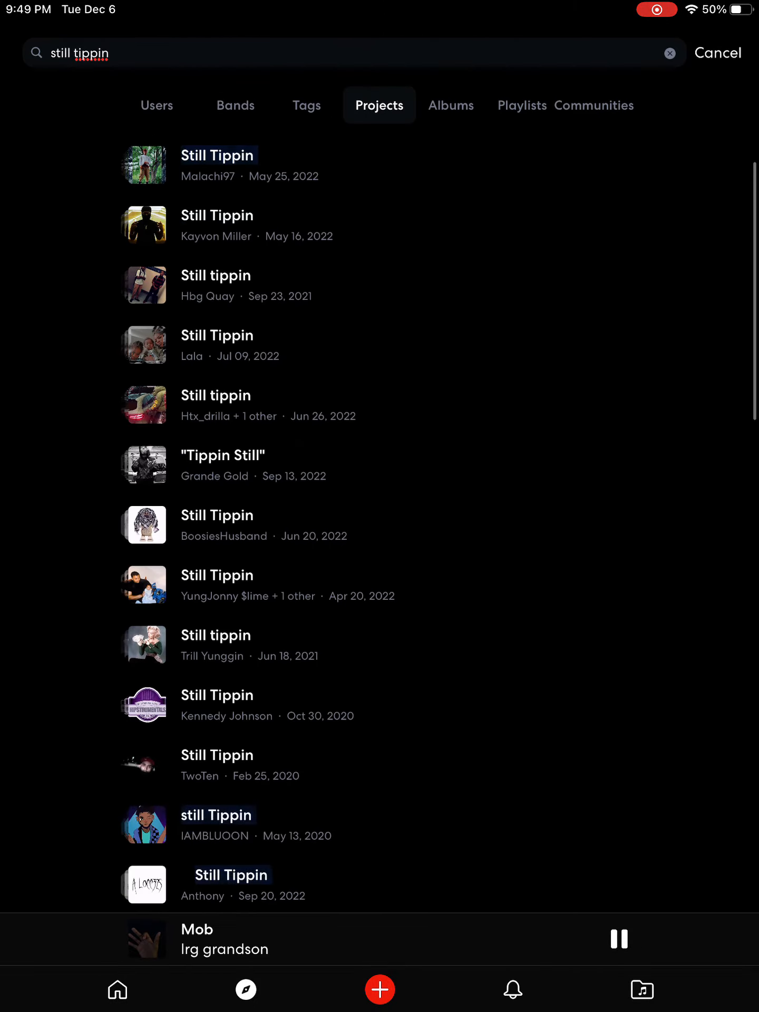
{"action": "scroll", "scroll_direction": "down", "scroll_amount": 3}
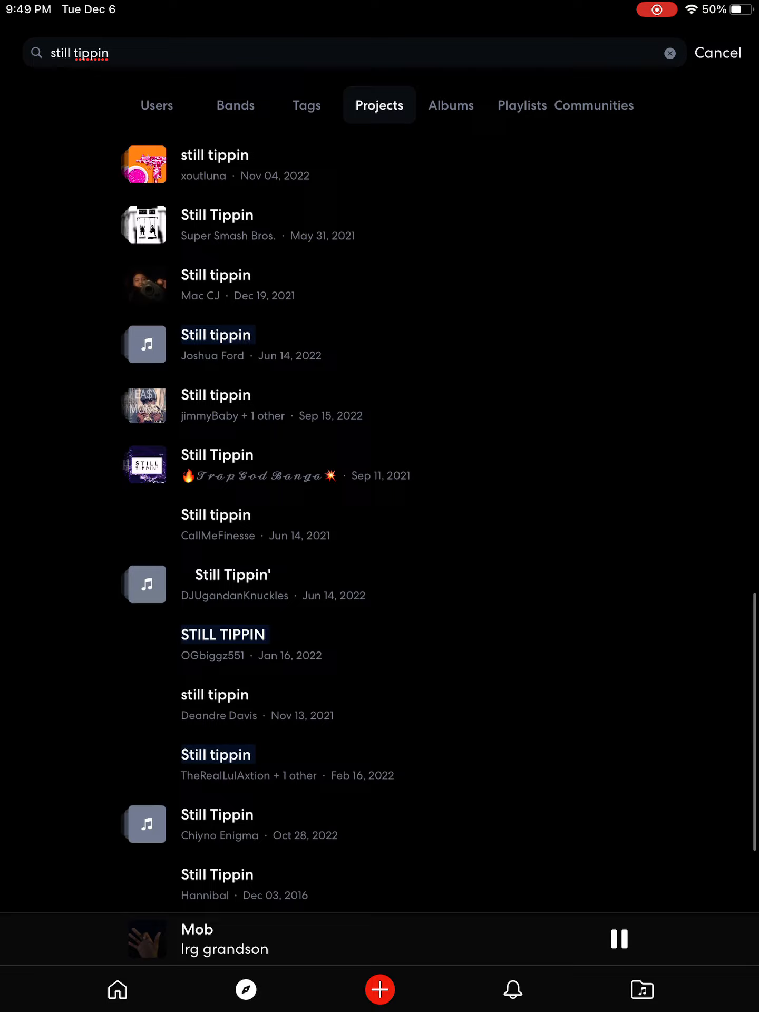
{"action": "scroll", "scroll_direction": "down", "scroll_amount": 3}
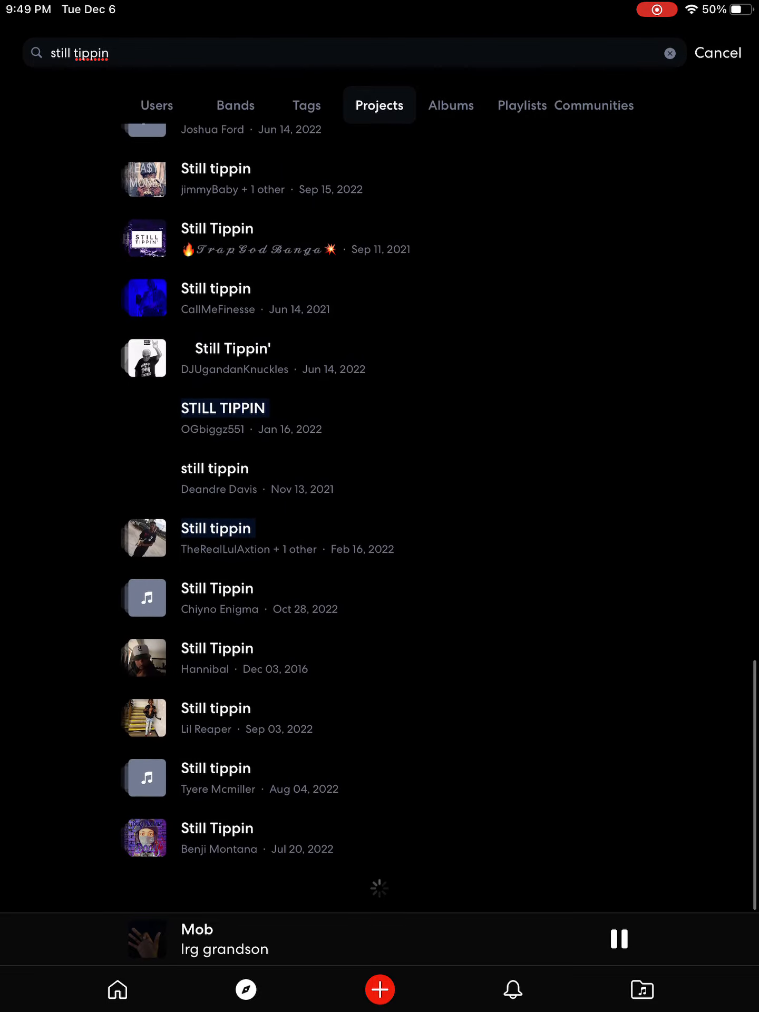